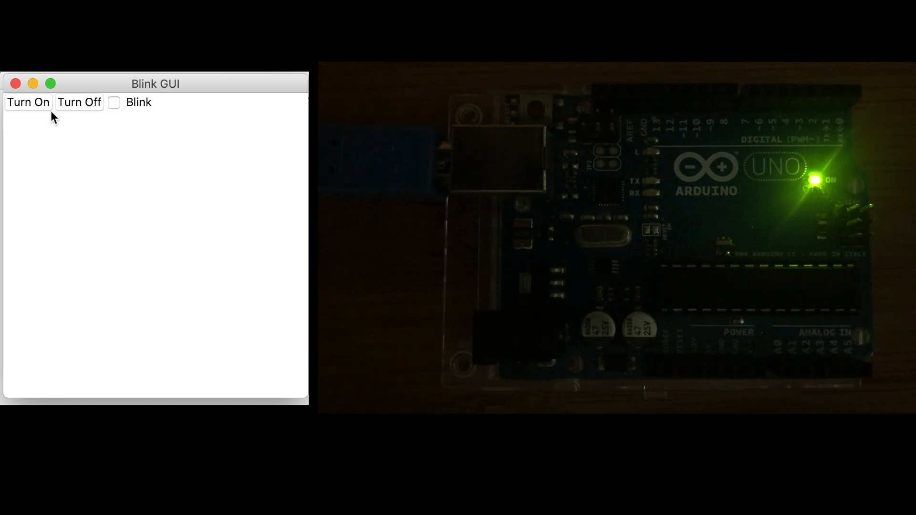
# - Switch the Arduino's built-in LED on with the Turn On button in Blink GUI
pyautogui.click(114, 102)
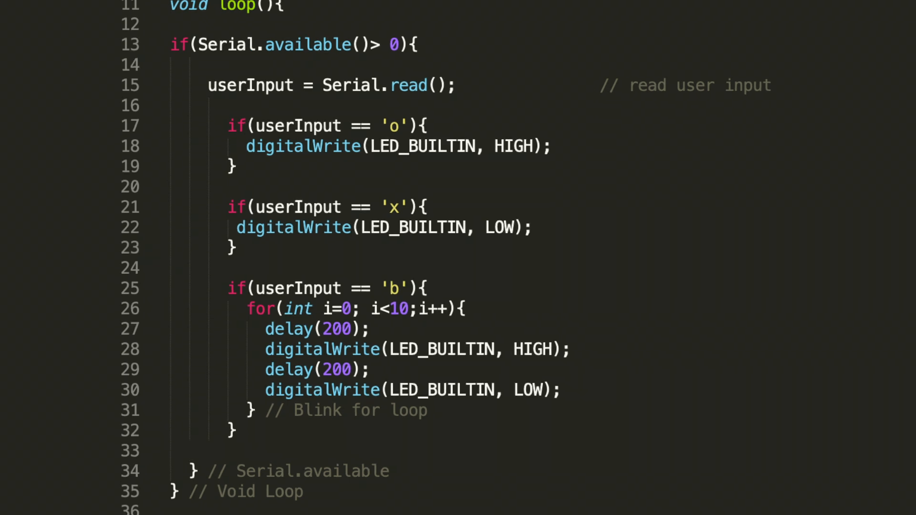
pyautogui.scroll(-3)
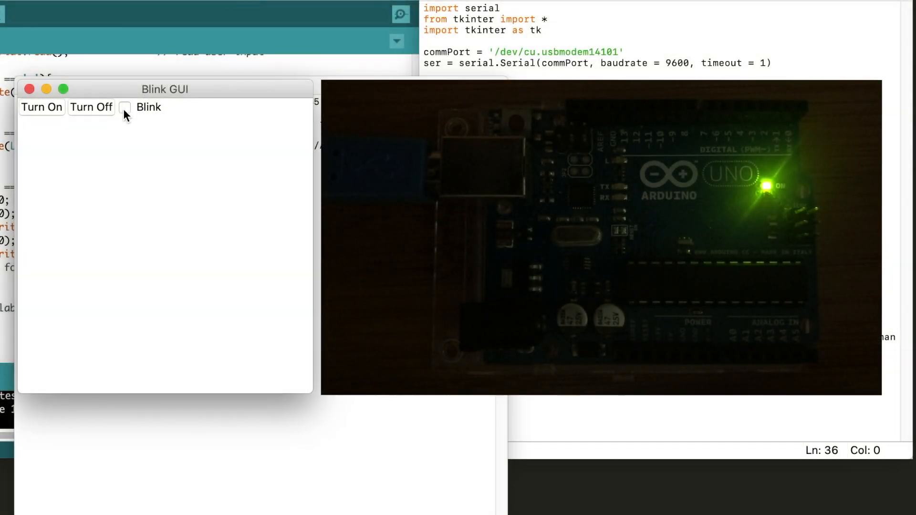
# - Tick the Blink checkbox in Blink GUI so the Arduino LED flashes
pyautogui.click(124, 109)
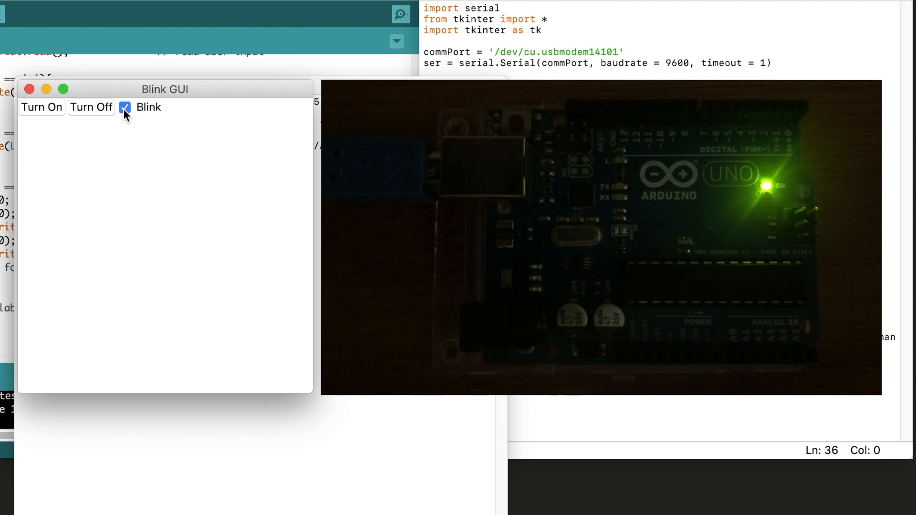
pyautogui.moveTo(48, 117)
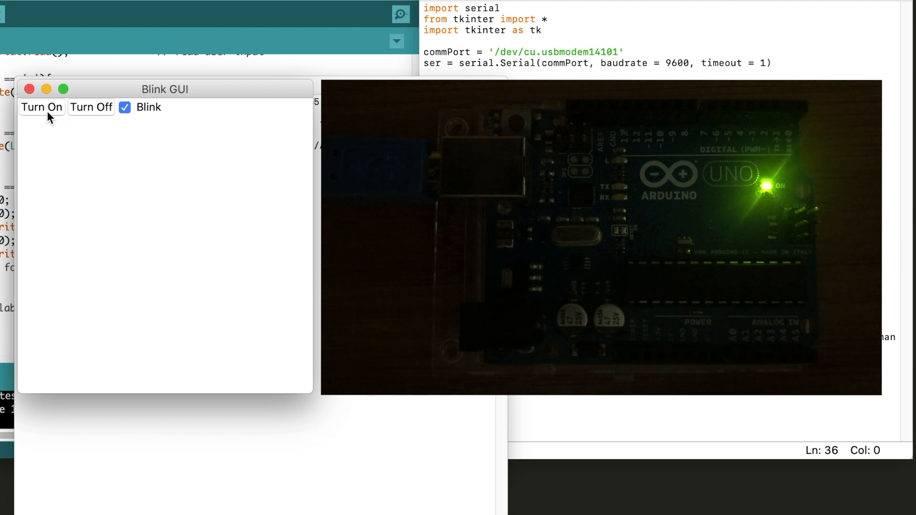